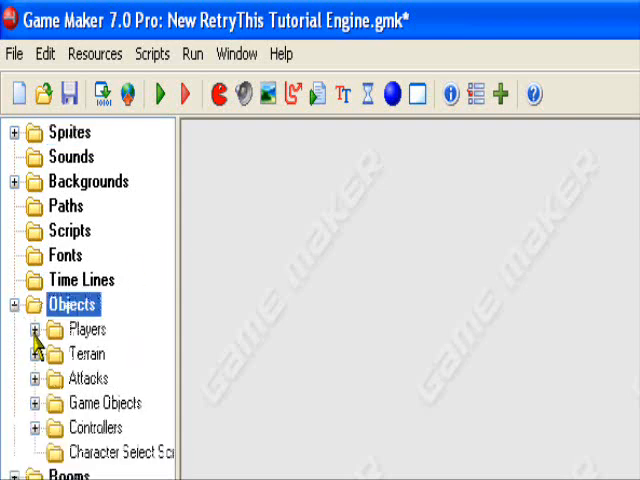
Expand the Players group in the resource tree so both player objects are listed.
{"action": "scroll", "scroll_direction": "down", "scroll_amount": 3}
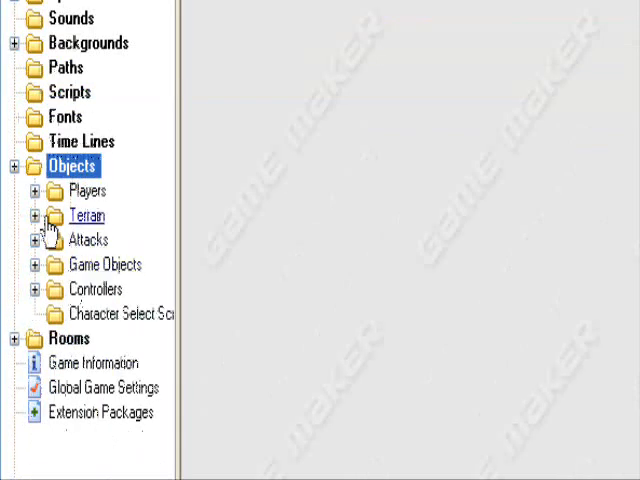
{"action": "right_click", "coordinate": [68, 166]}
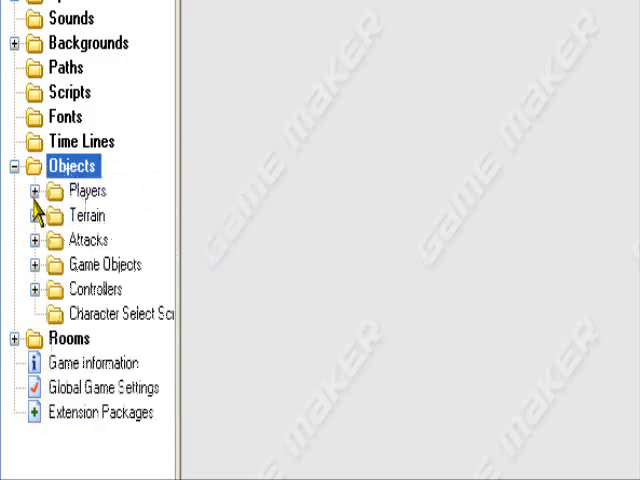
{"action": "right_click", "coordinate": [82, 140]}
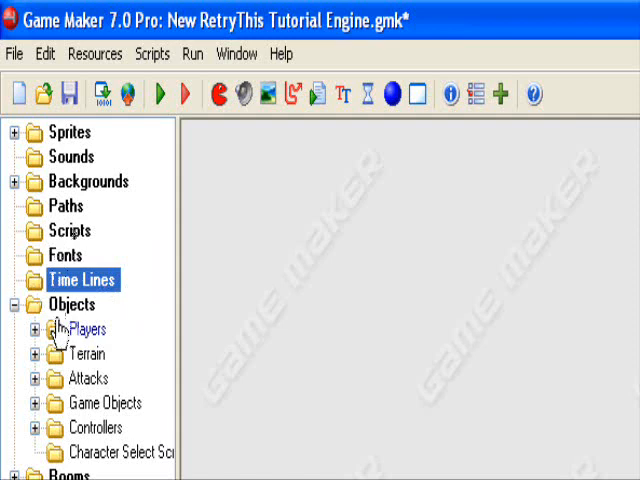
{"action": "left_click", "coordinate": [68, 304]}
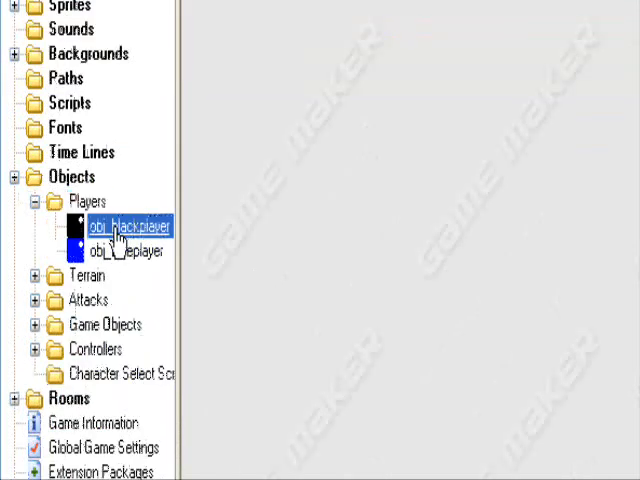
Bring up obj_blackplayer's properties showing its movement events and Create actions.
{"action": "double_click", "coordinate": [128, 224]}
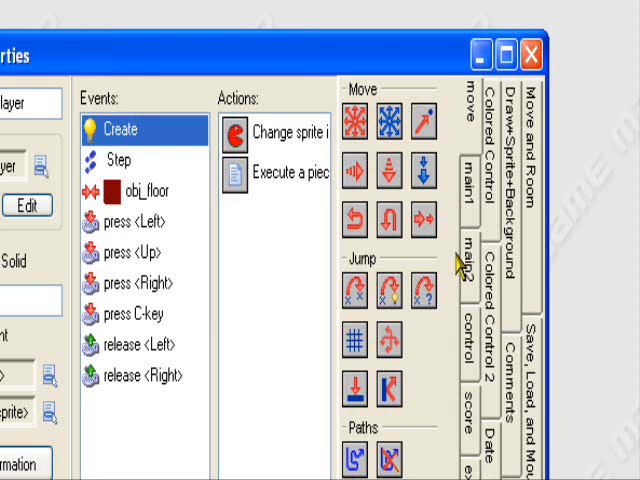
{"action": "mouse_move", "coordinate": [464, 264]}
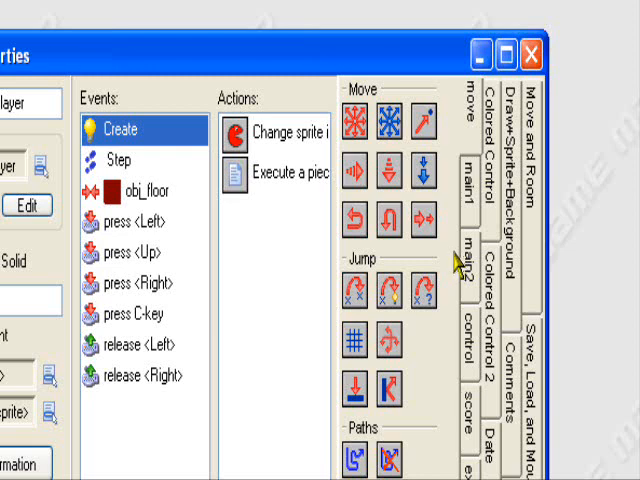
{"action": "mouse_move", "coordinate": [340, 316]}
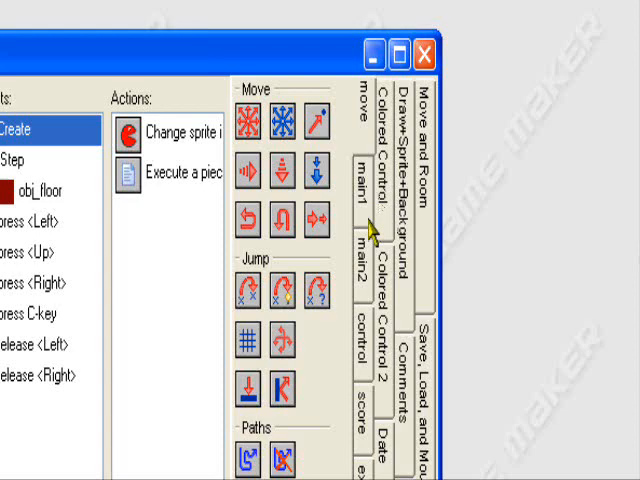
Remove the trial Start of a block action from the Create event's action list.
{"action": "scroll", "scroll_direction": "down", "scroll_amount": 3}
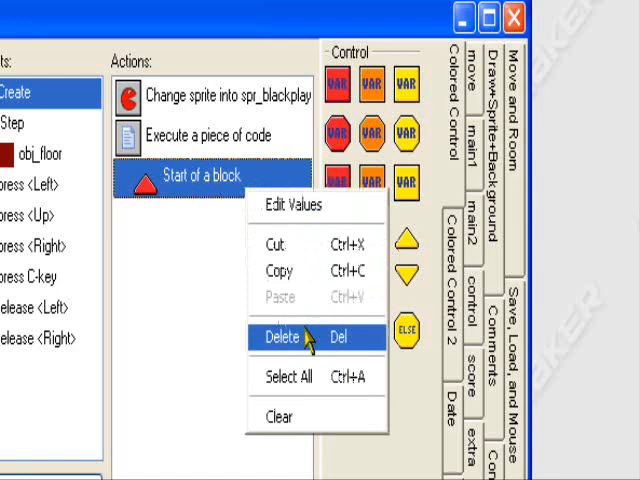
{"action": "left_click", "coordinate": [284, 338]}
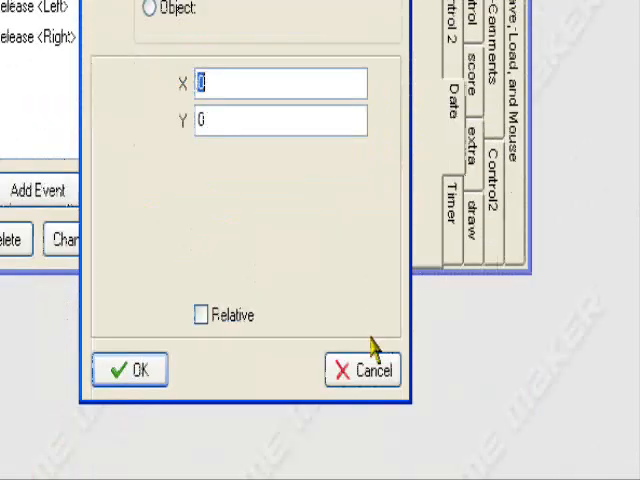
Cancel the X/Y action settings, show the Timer actions and cancel a timer action too.
{"action": "left_click", "coordinate": [132, 370]}
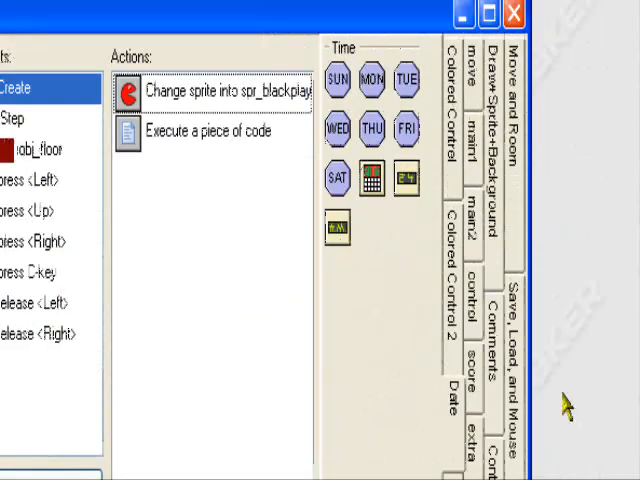
{"action": "left_click", "coordinate": [512, 12]}
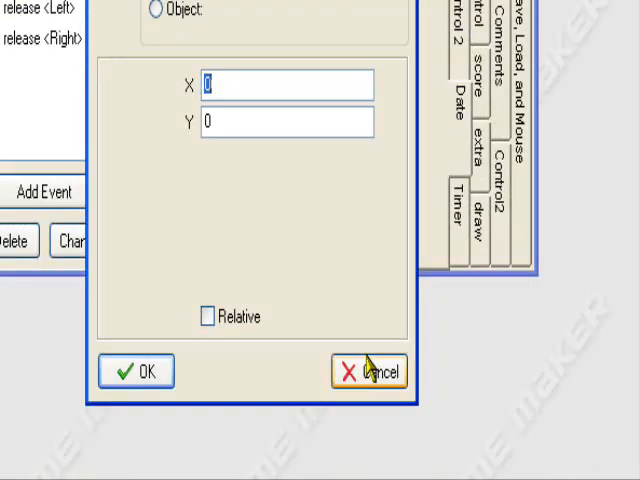
{"action": "left_click", "coordinate": [372, 372]}
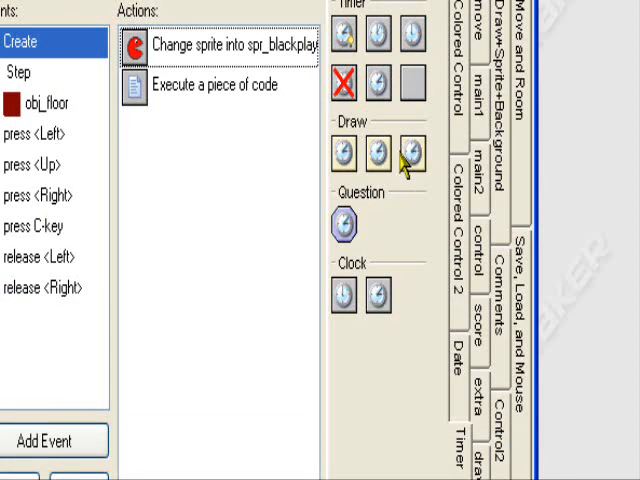
{"action": "mouse_move", "coordinate": [424, 144]}
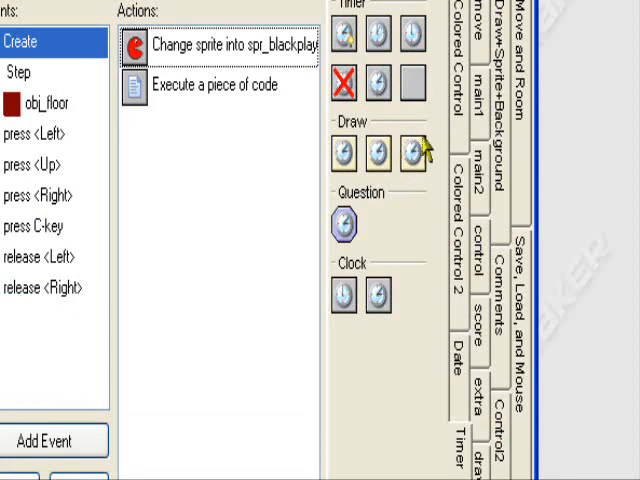
{"action": "mouse_move", "coordinate": [416, 200]}
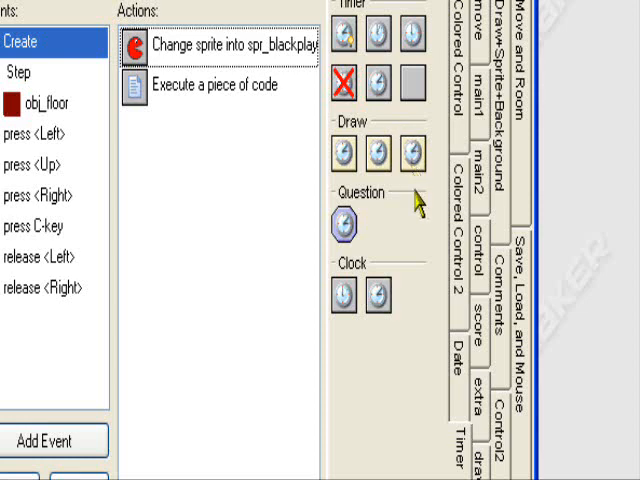
{"action": "mouse_move", "coordinate": [406, 210]}
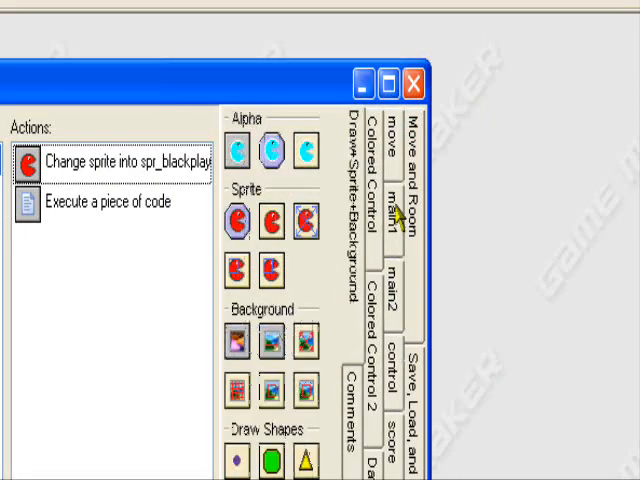
{"action": "mouse_move", "coordinate": [296, 256]}
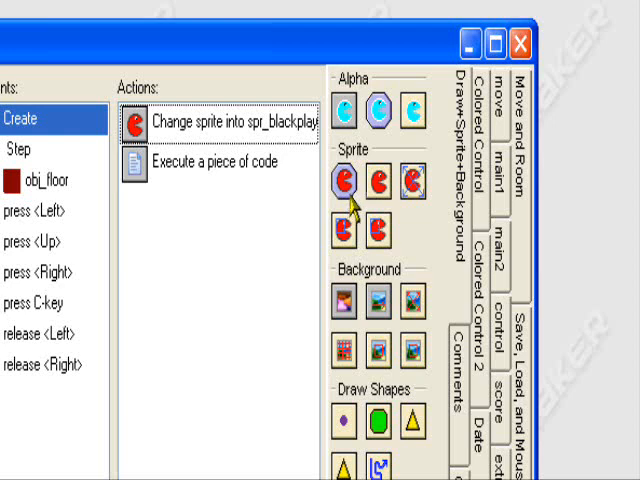
Review the Test Sprite settings, then add Draw Current Sprite At Current Position to Create.
{"action": "double_click", "coordinate": [344, 184]}
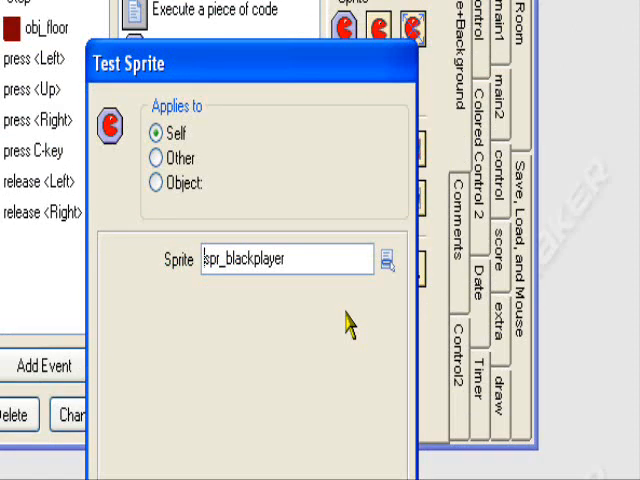
{"action": "mouse_move", "coordinate": [272, 360]}
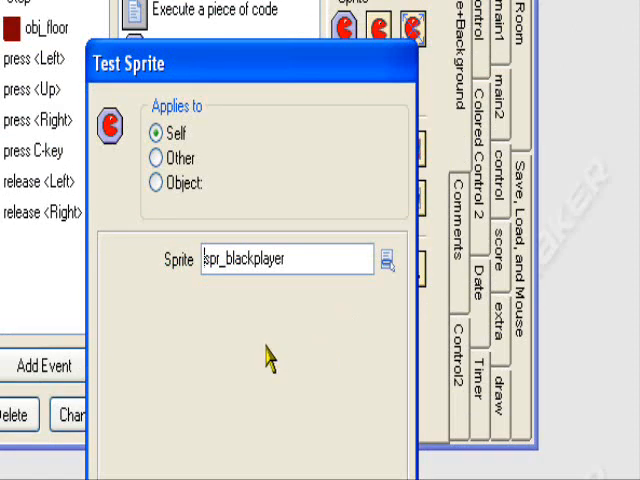
{"action": "mouse_move", "coordinate": [252, 362]}
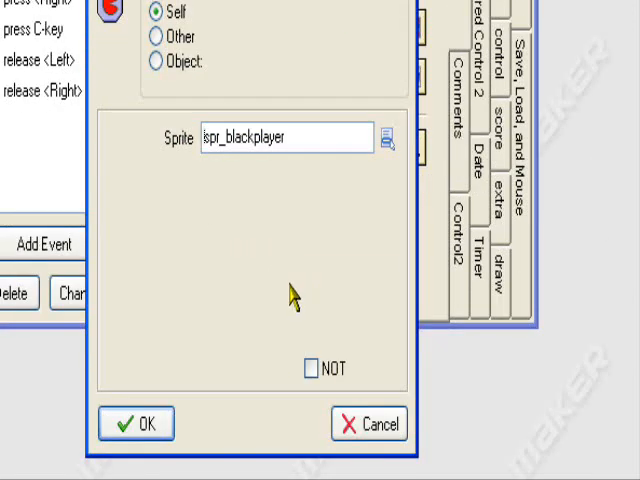
{"action": "mouse_move", "coordinate": [310, 362]}
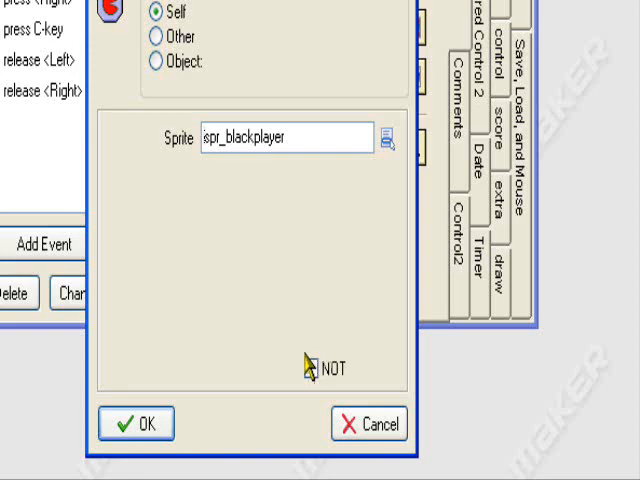
{"action": "left_click", "coordinate": [136, 424]}
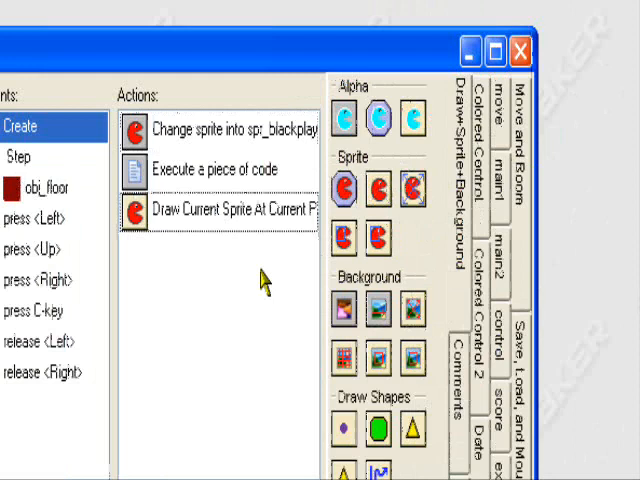
{"action": "left_click", "coordinate": [230, 212]}
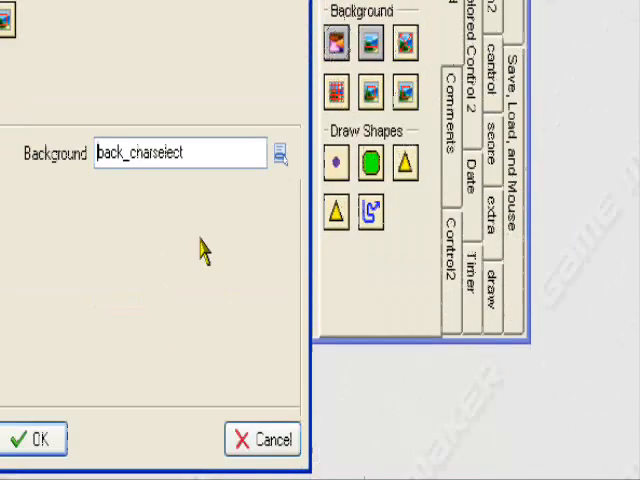
{"action": "left_click", "coordinate": [36, 440]}
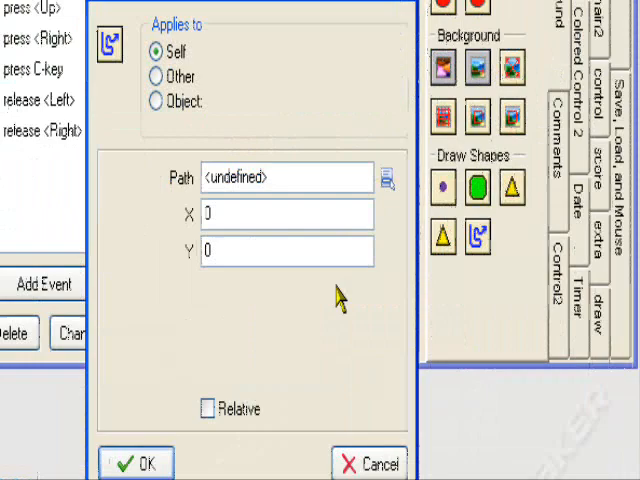
{"action": "left_click", "coordinate": [136, 464]}
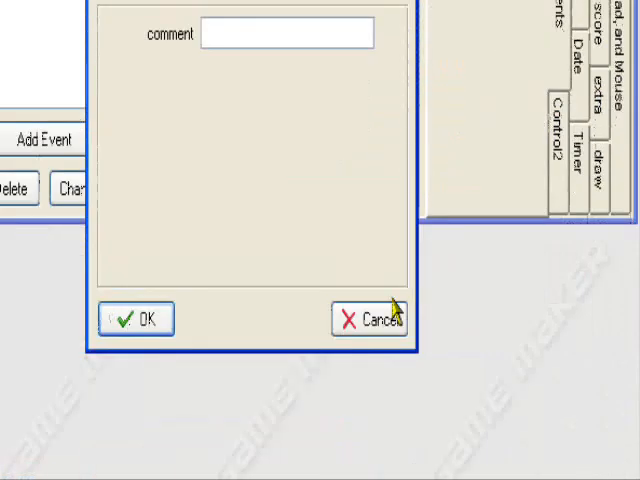
{"action": "left_click", "coordinate": [136, 318]}
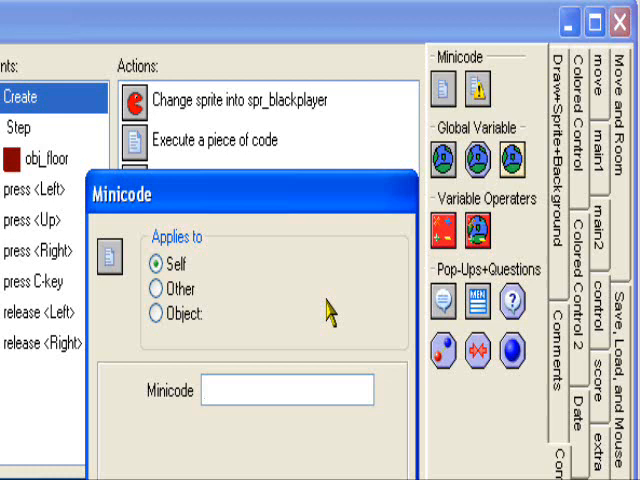
{"action": "type", "text": "image_speed ="}
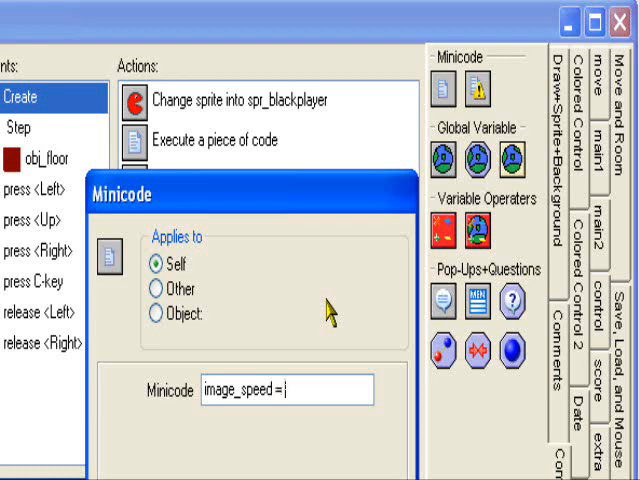
{"action": "type", "text": "o"}
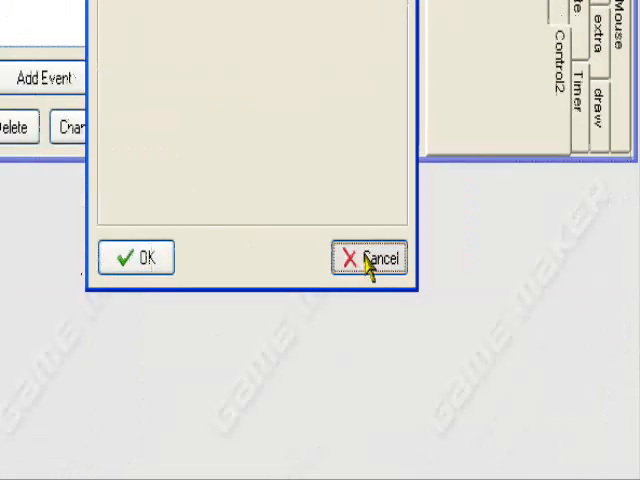
{"action": "left_click", "coordinate": [372, 258]}
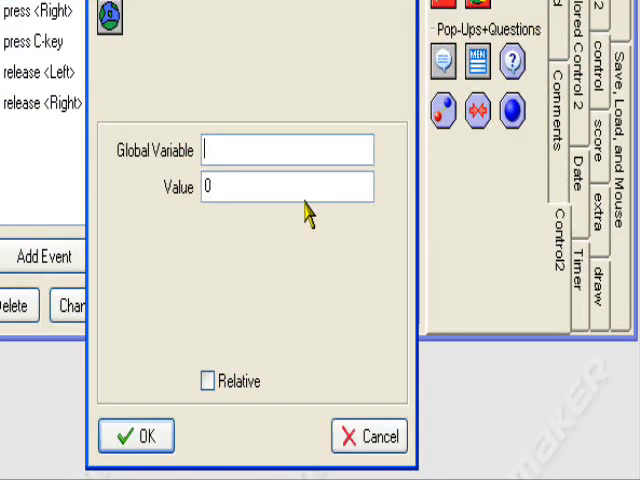
{"action": "type", "text": "acton"}
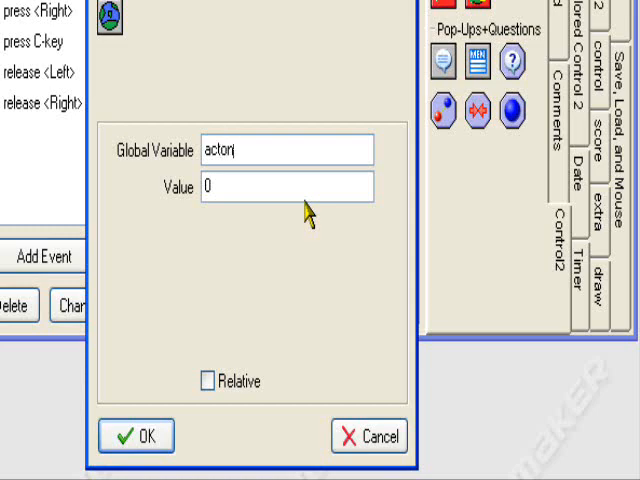
{"action": "left_click", "coordinate": [136, 436]}
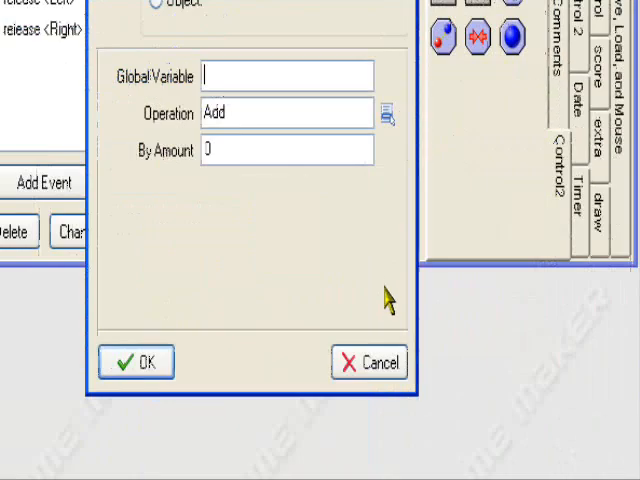
{"action": "left_click", "coordinate": [136, 360]}
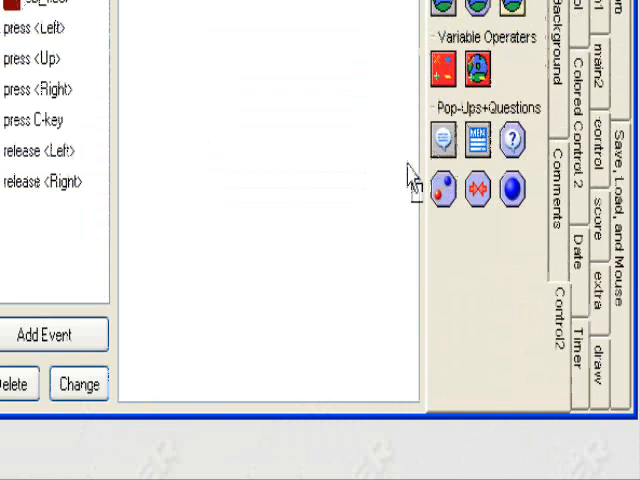
Cancel the advanced message, question and existence checks, then show the Move and Room actions.
{"action": "left_click", "coordinate": [438, 140]}
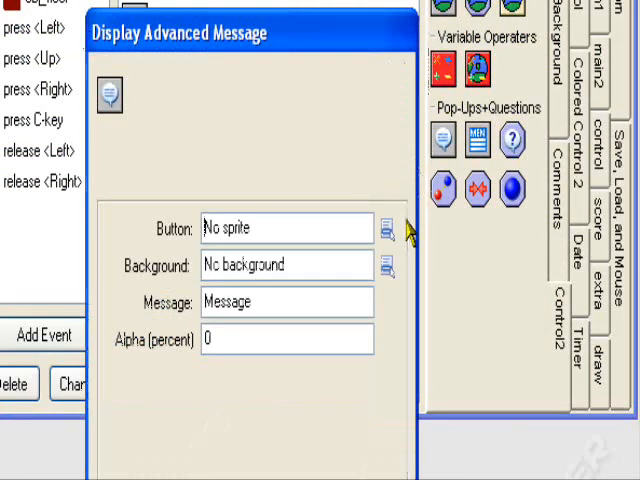
{"action": "mouse_move", "coordinate": [388, 356]}
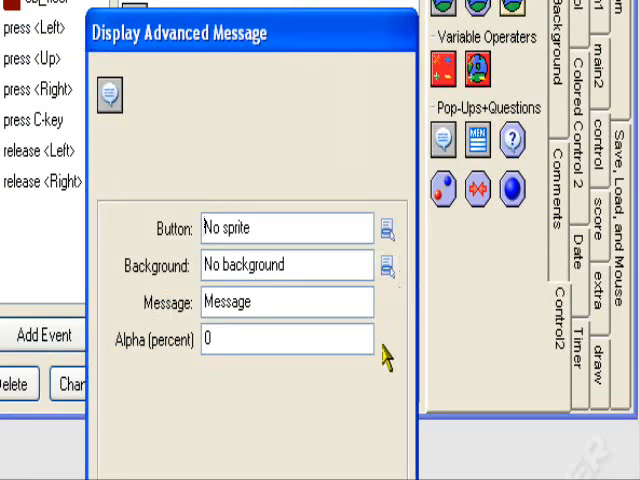
{"action": "mouse_move", "coordinate": [398, 202]}
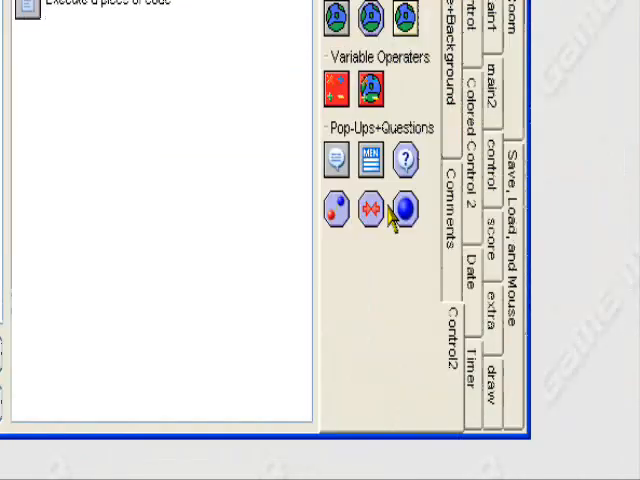
{"action": "left_click", "coordinate": [372, 160]}
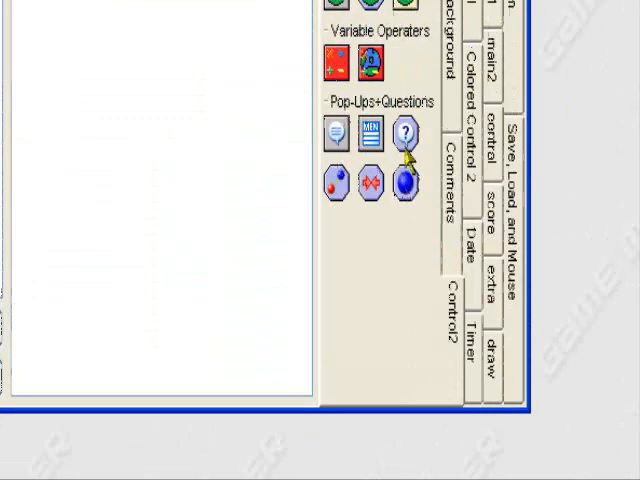
{"action": "left_click", "coordinate": [406, 132]}
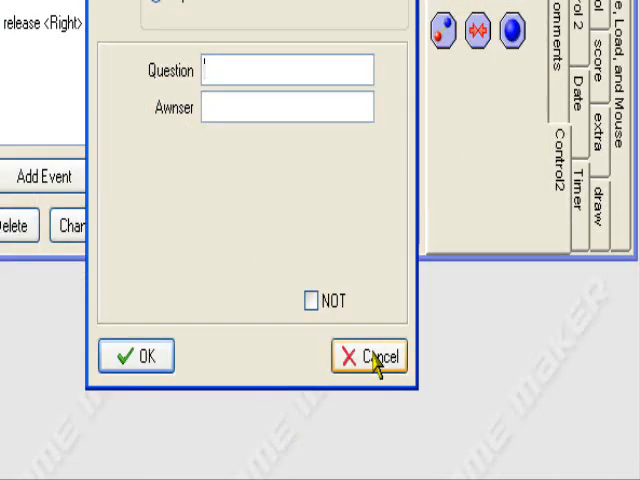
{"action": "left_click", "coordinate": [372, 356]}
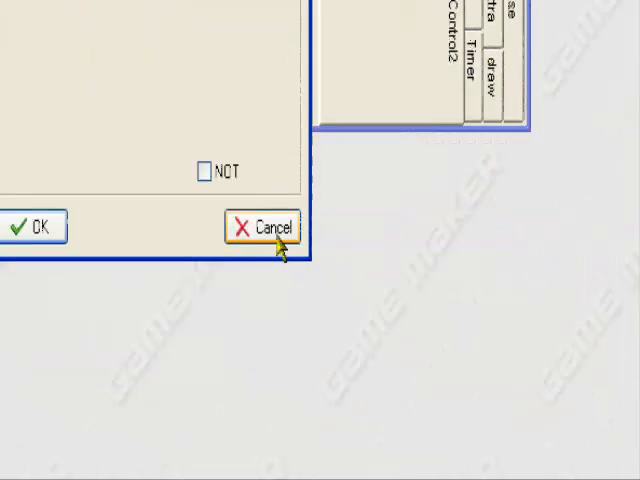
{"action": "left_click", "coordinate": [270, 228]}
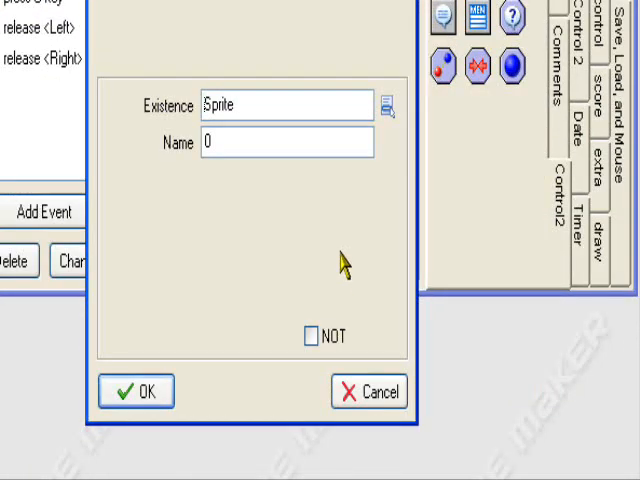
{"action": "left_click", "coordinate": [136, 390]}
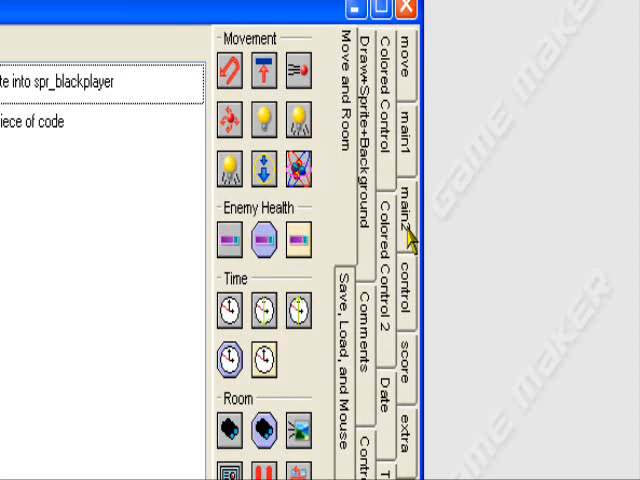
{"action": "mouse_move", "coordinate": [256, 216]}
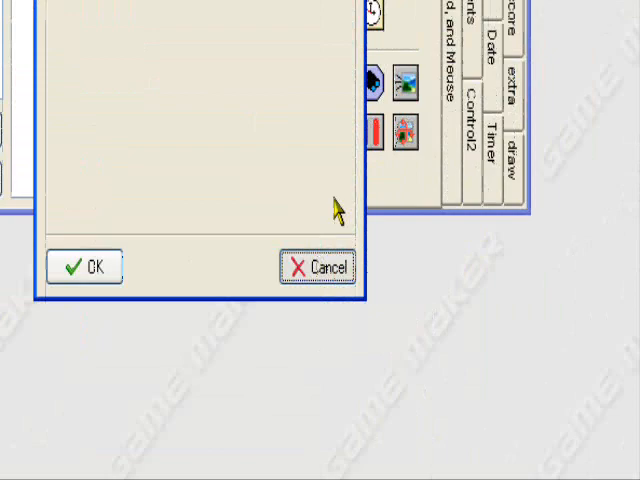
{"action": "left_click", "coordinate": [86, 266]}
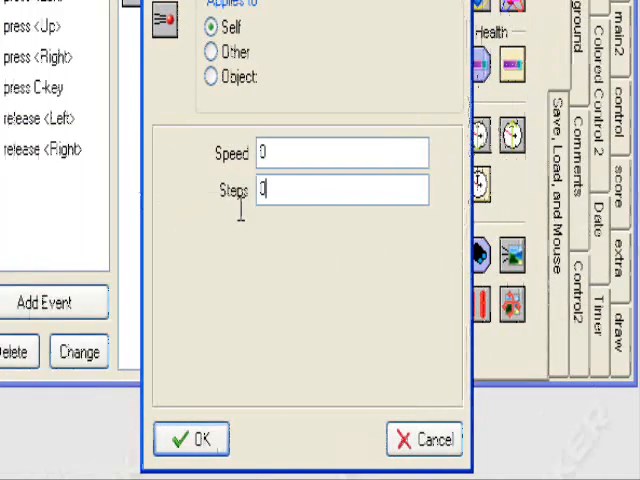
{"action": "left_click", "coordinate": [196, 438]}
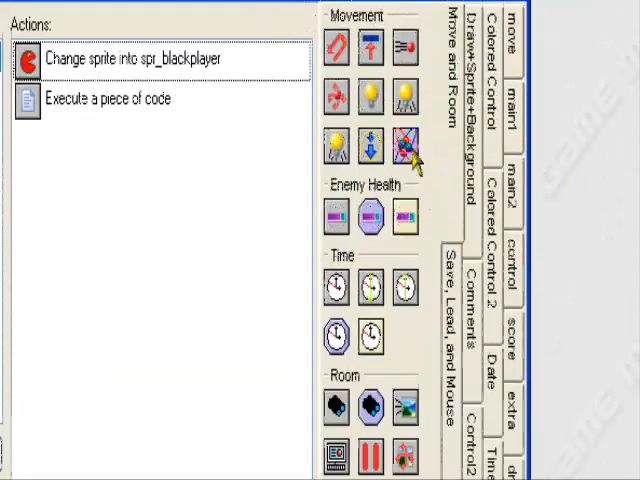
Cancel the bounce physics and comparison-check settings without adding either action.
{"action": "left_click", "coordinate": [404, 152]}
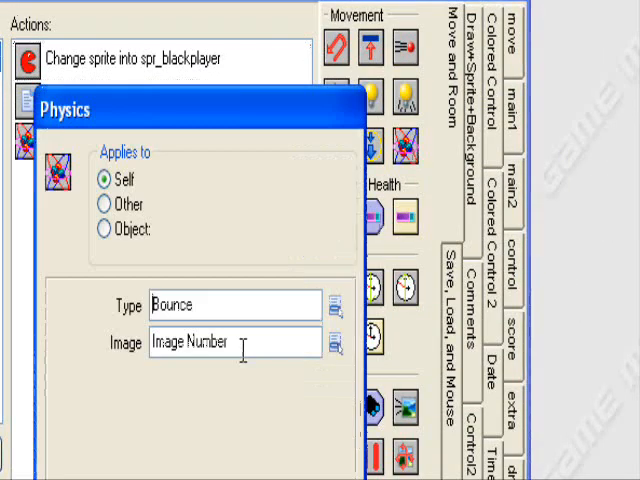
{"action": "left_click", "coordinate": [336, 304]}
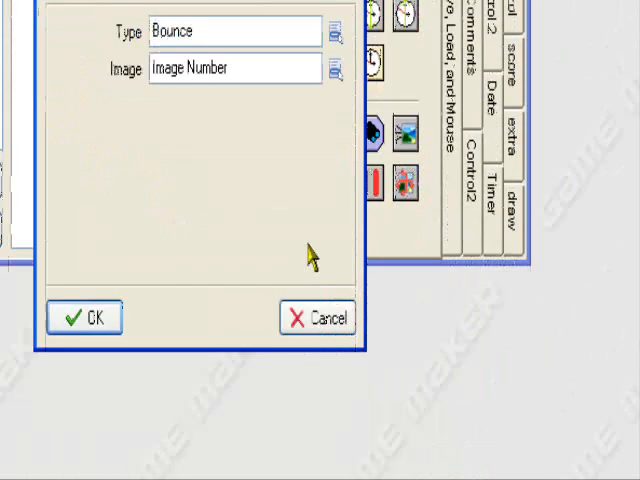
{"action": "left_click", "coordinate": [84, 316]}
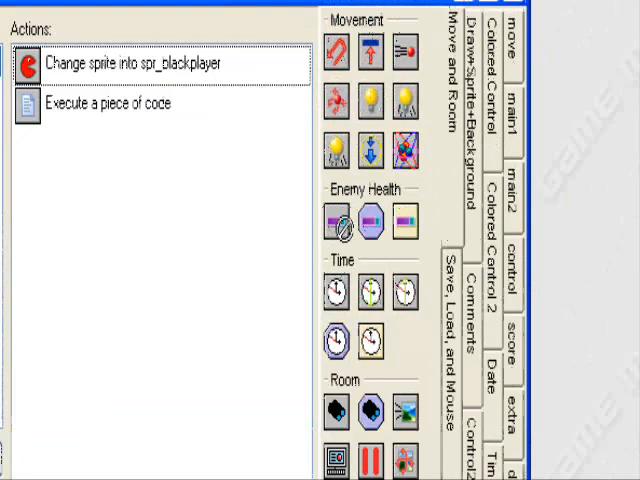
{"action": "left_click", "coordinate": [332, 212]}
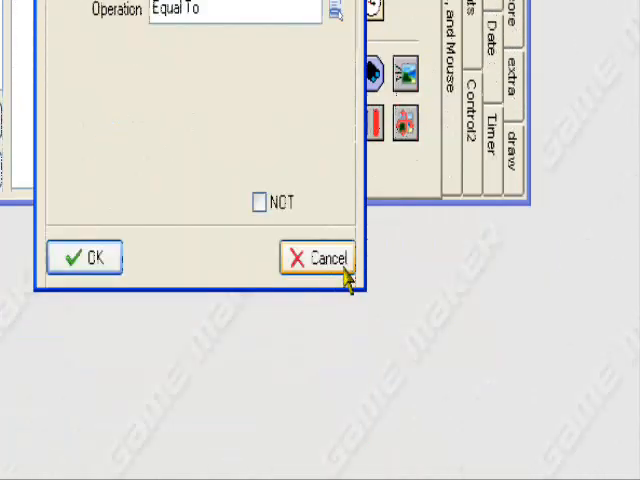
{"action": "left_click", "coordinate": [320, 258]}
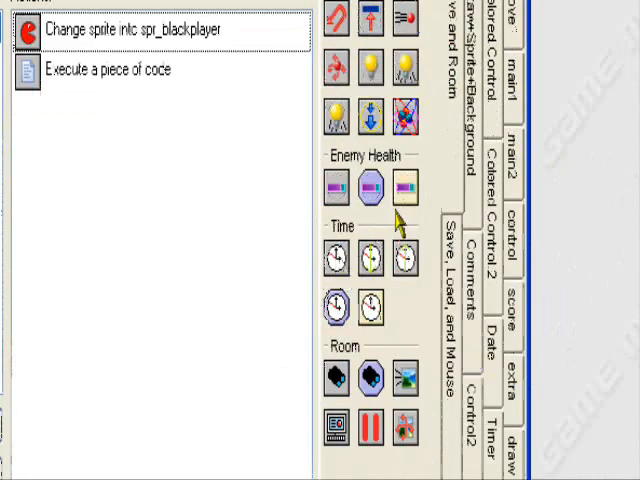
{"action": "mouse_move", "coordinate": [280, 284]}
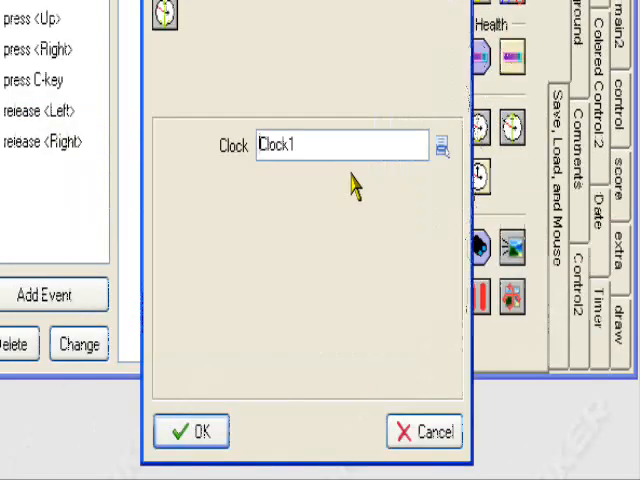
Cancel the Clock1 settings, then the view visibility and view X/Y actions.
{"action": "left_click", "coordinate": [192, 432]}
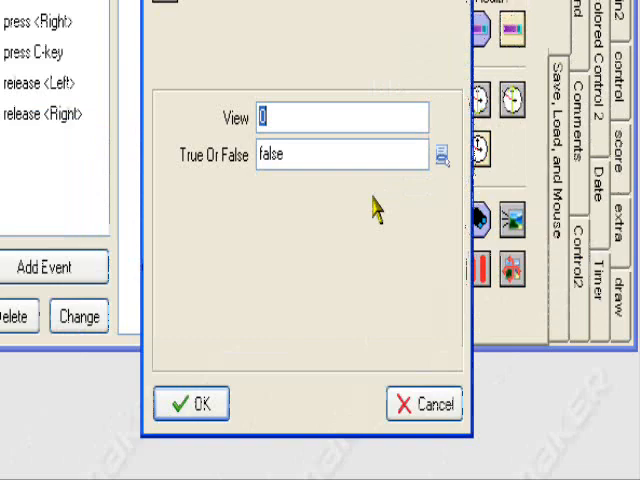
{"action": "left_click", "coordinate": [192, 404]}
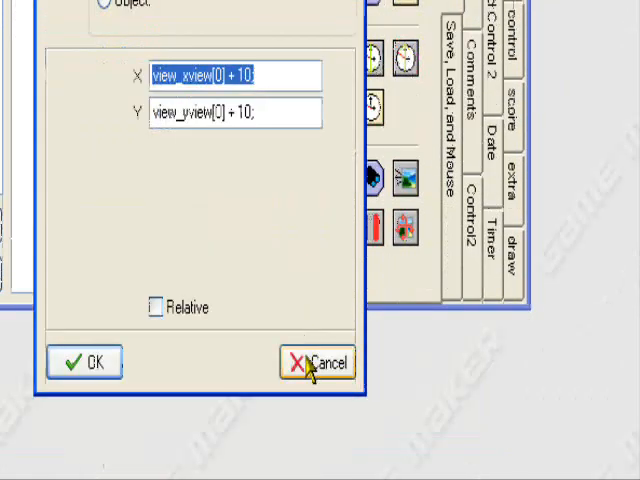
{"action": "left_click", "coordinate": [318, 360]}
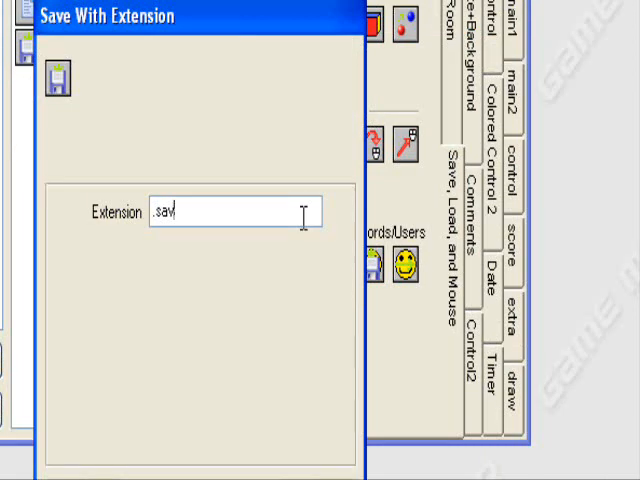
{"action": "key", "text": "BackSpace"}
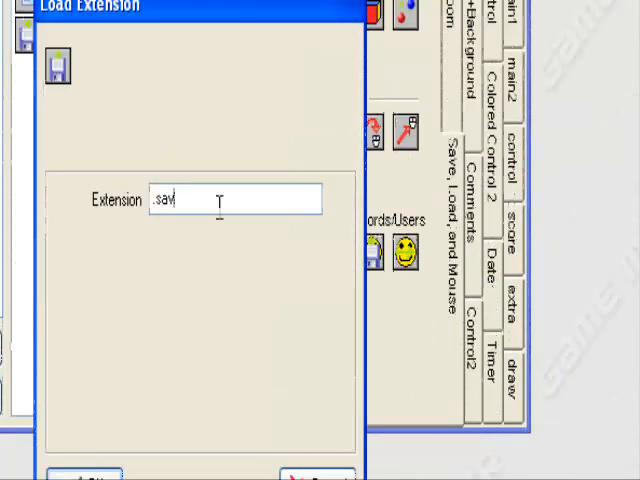
{"action": "key", "text": "BackSpace"}
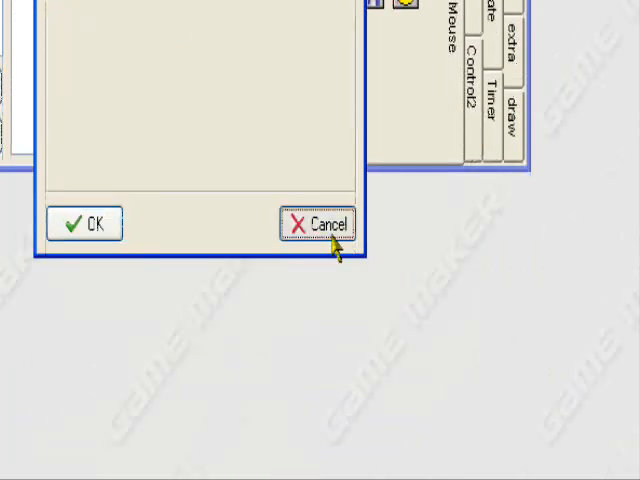
{"action": "left_click", "coordinate": [324, 222]}
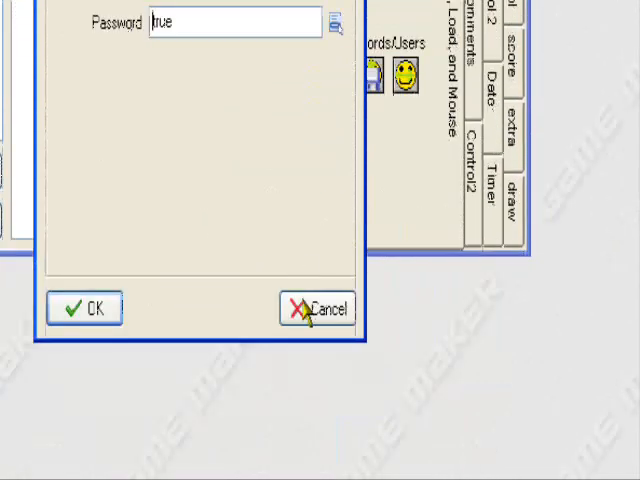
{"action": "left_click", "coordinate": [316, 308]}
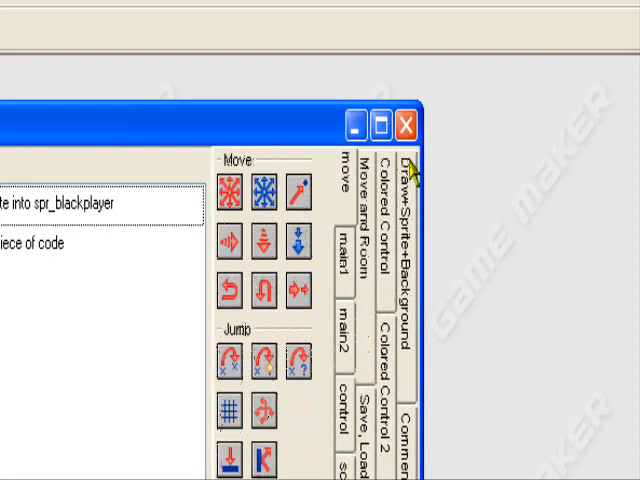
{"action": "mouse_move", "coordinate": [324, 236]}
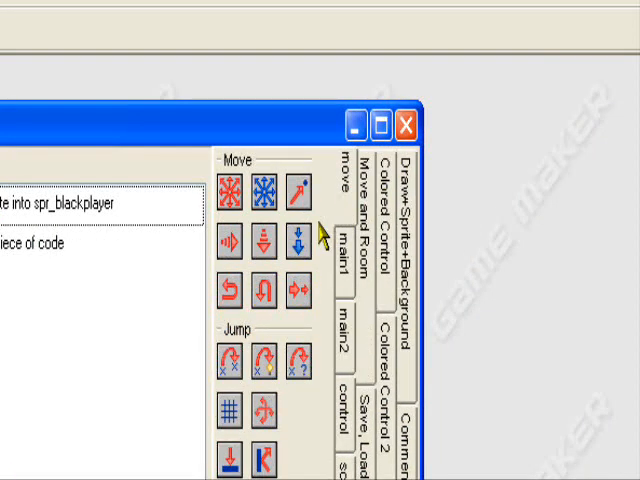